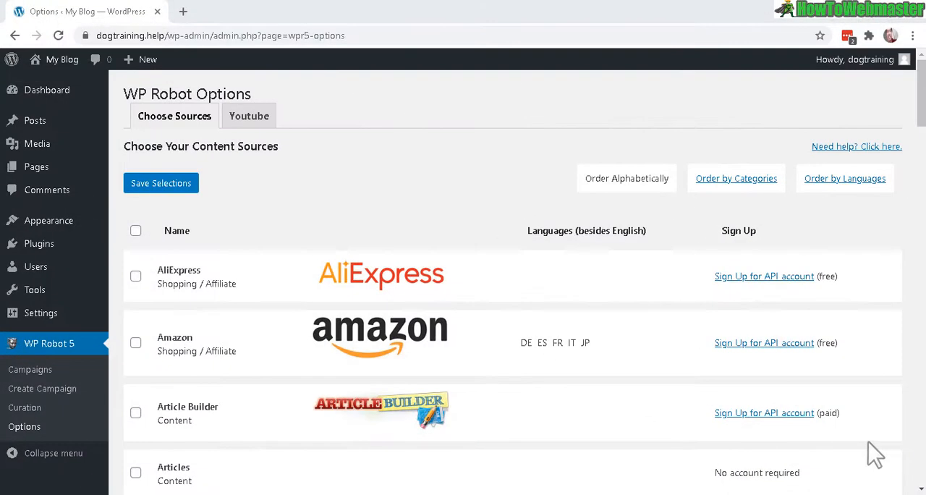
pyautogui.moveTo(483, 243)
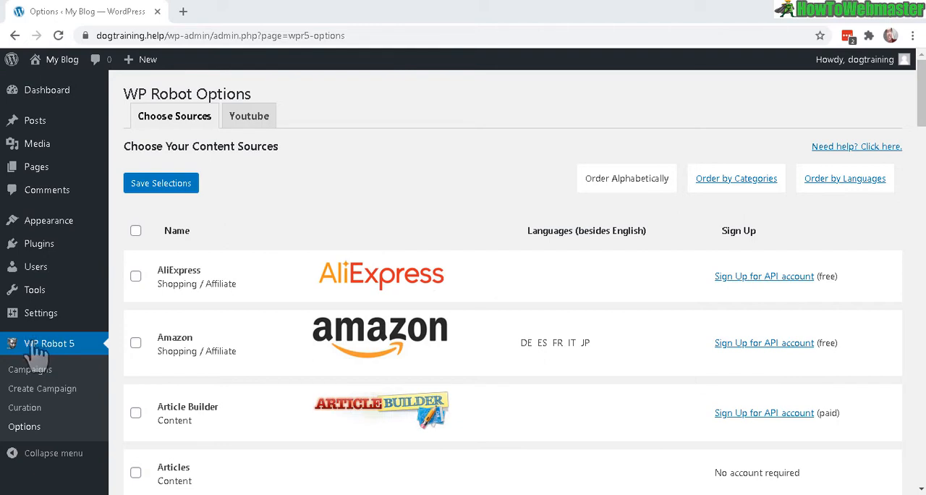
pyautogui.moveTo(24, 408)
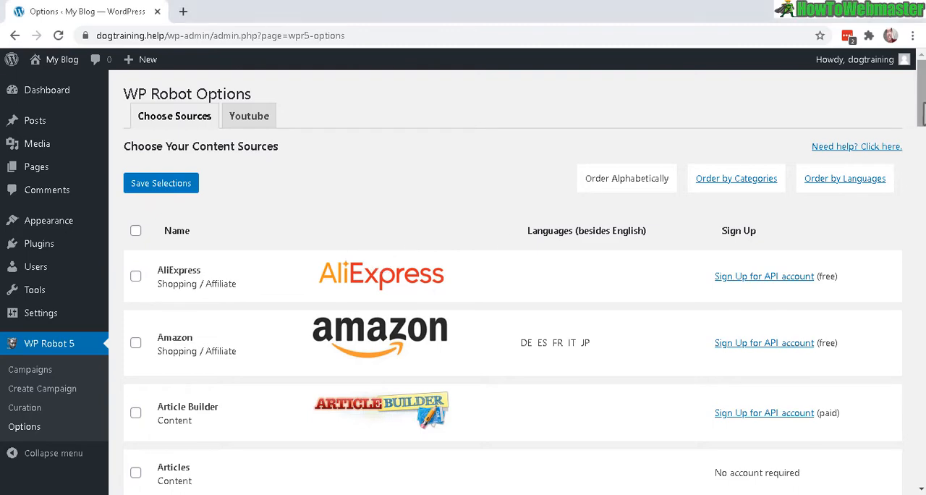
# - Tick RSS Feeds as a content source in WP Robot's Choose Sources list
pyautogui.scroll(-3)
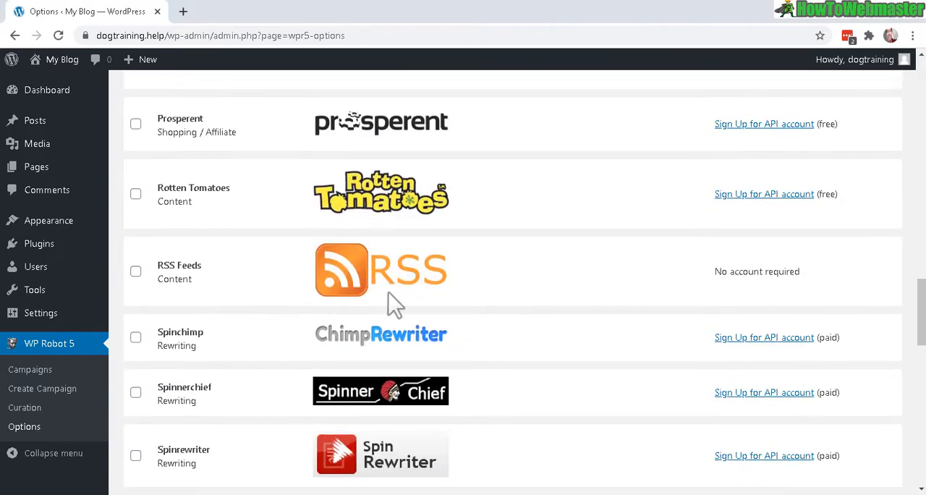
pyautogui.click(136, 272)
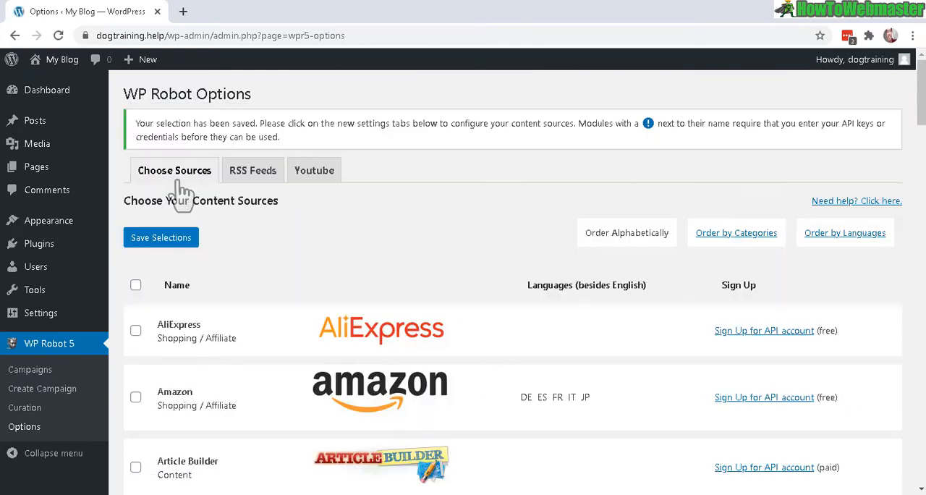
pyautogui.moveTo(275, 249)
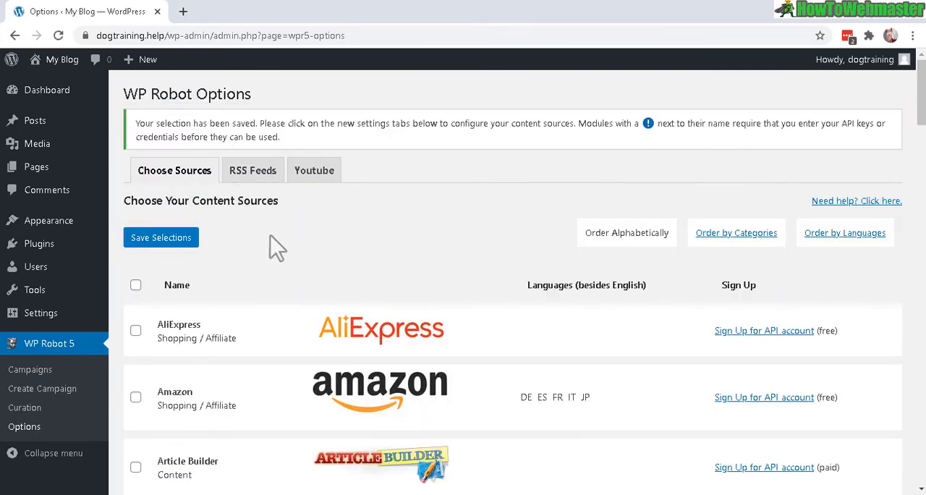
pyautogui.moveTo(259, 259)
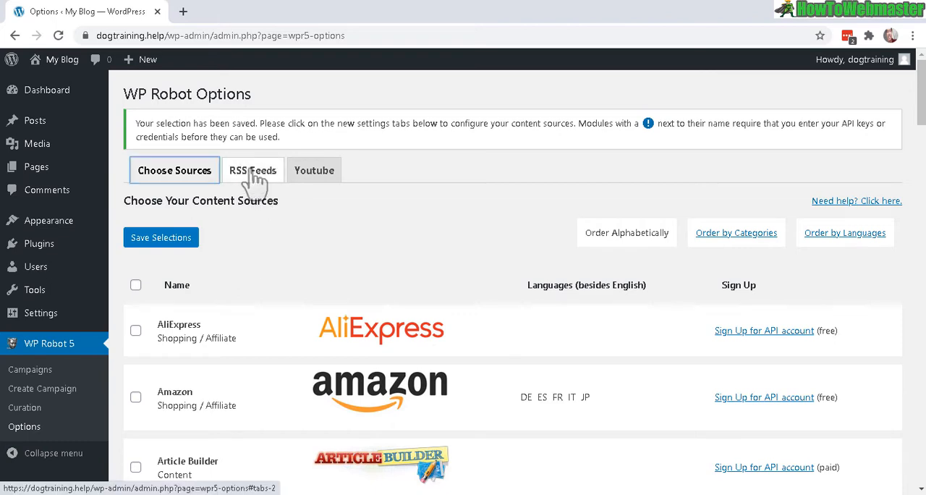
# - Show the RSS Feeds settings with full-text conversion, keyword filtering and the All Content template
pyautogui.click(252, 171)
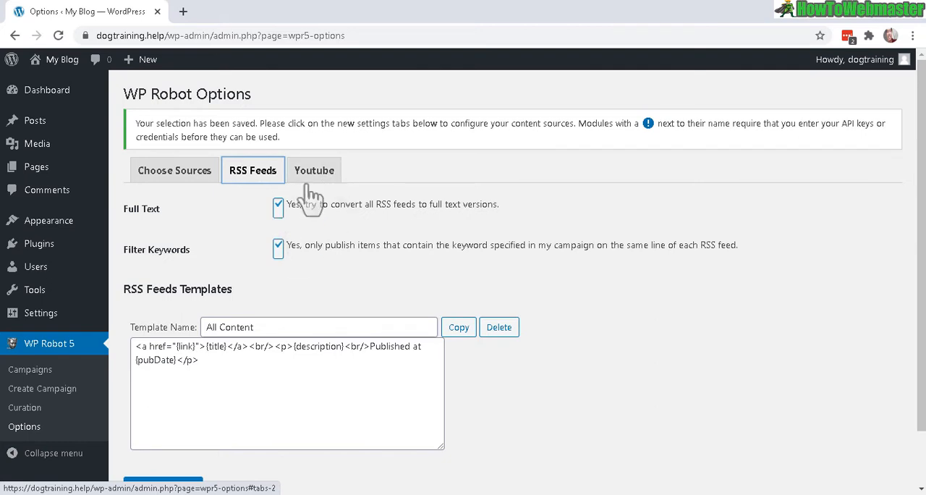
pyautogui.moveTo(259, 365)
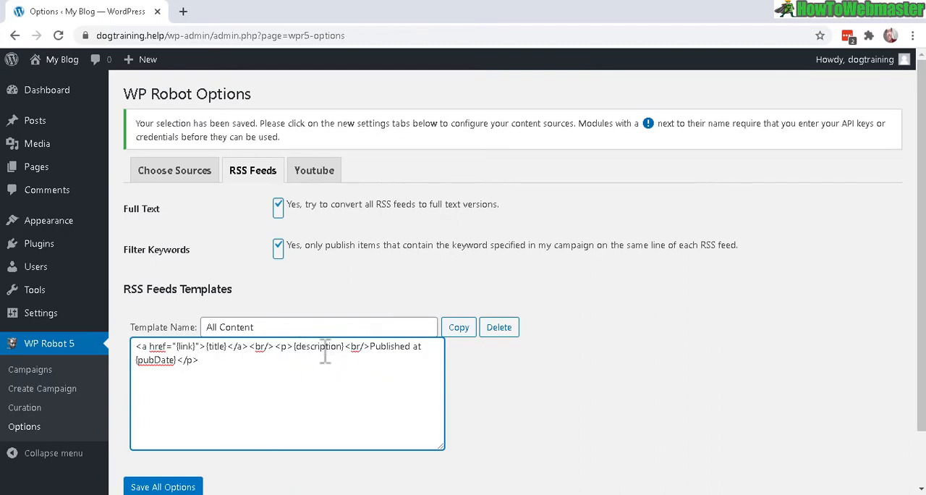
pyautogui.moveTo(253, 326)
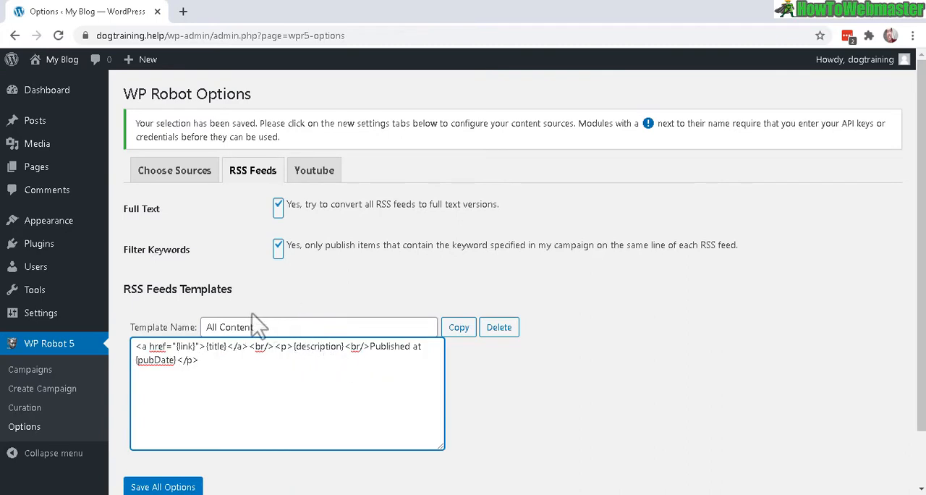
pyautogui.moveTo(42, 388)
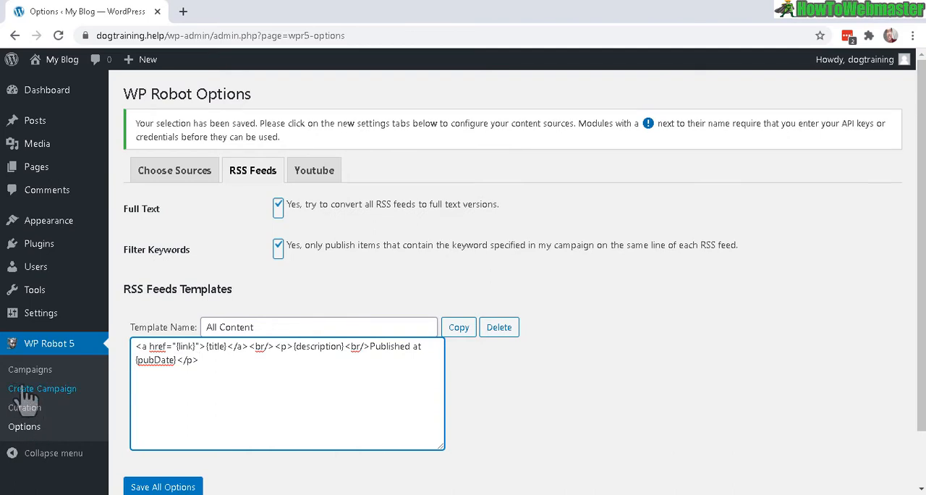
# - Start a new campaign with posts created every 60 and review the available post types
pyautogui.click(42, 387)
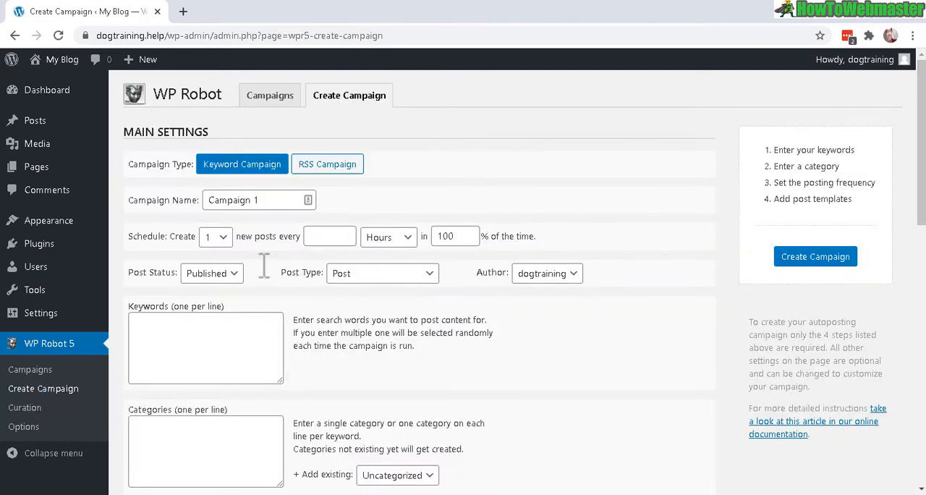
pyautogui.moveTo(280, 282)
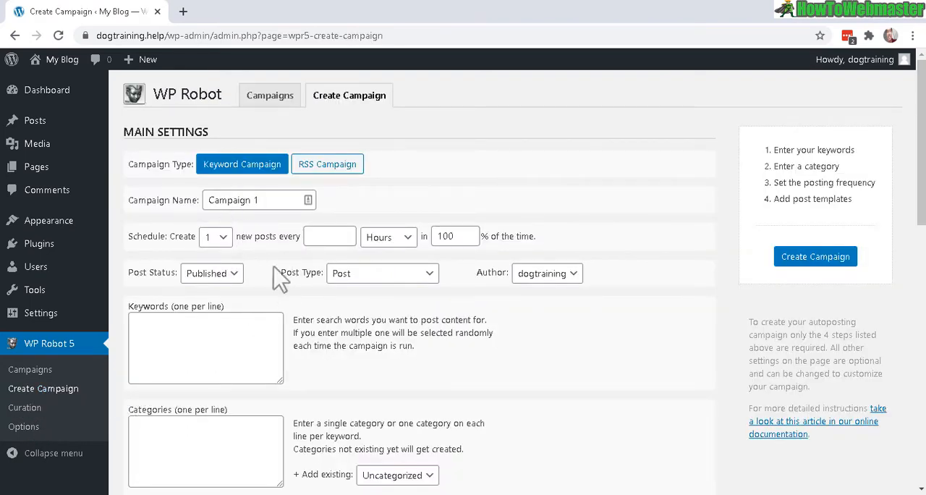
pyautogui.click(330, 236)
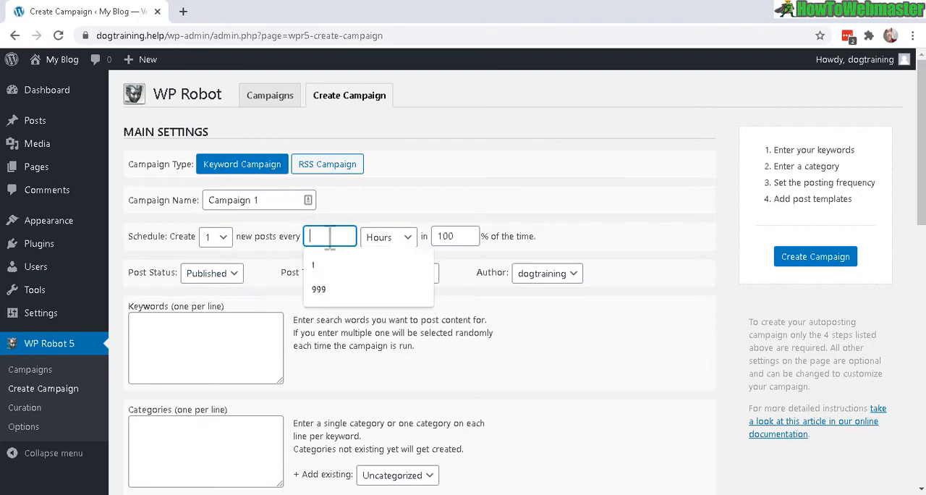
pyautogui.write('60')
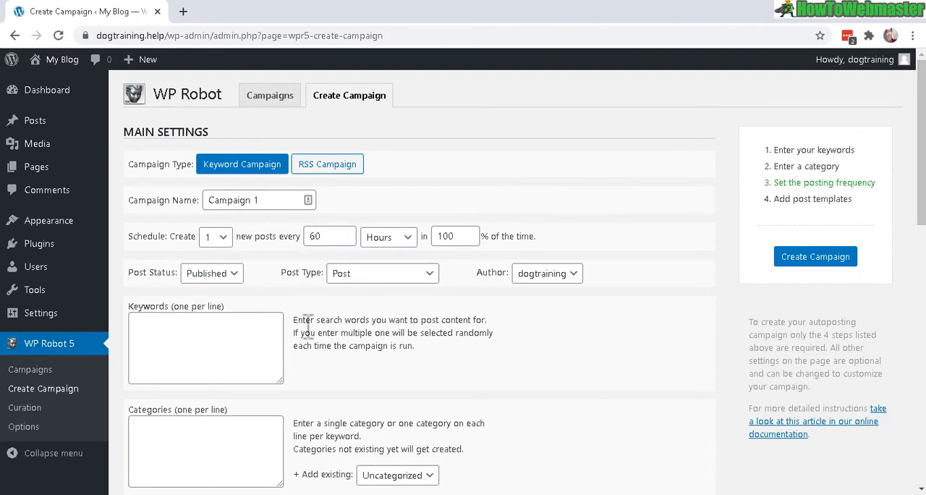
pyautogui.click(382, 273)
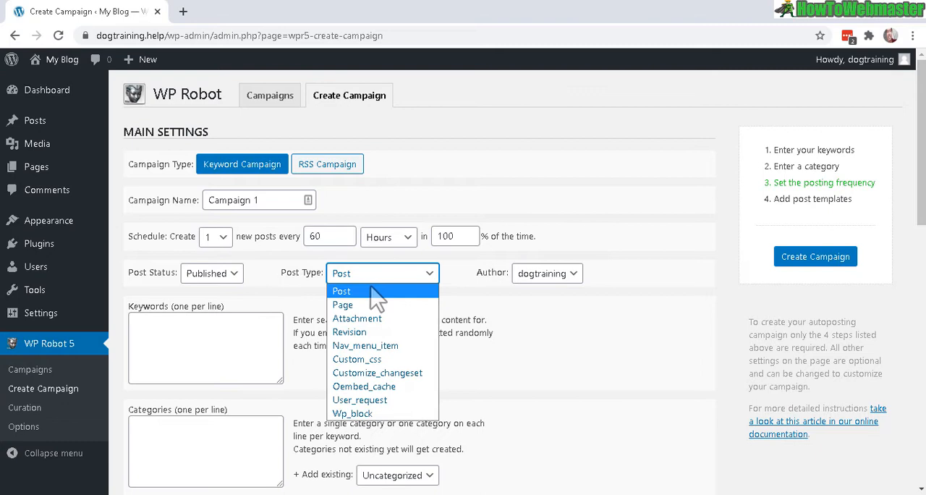
pyautogui.moveTo(369, 304)
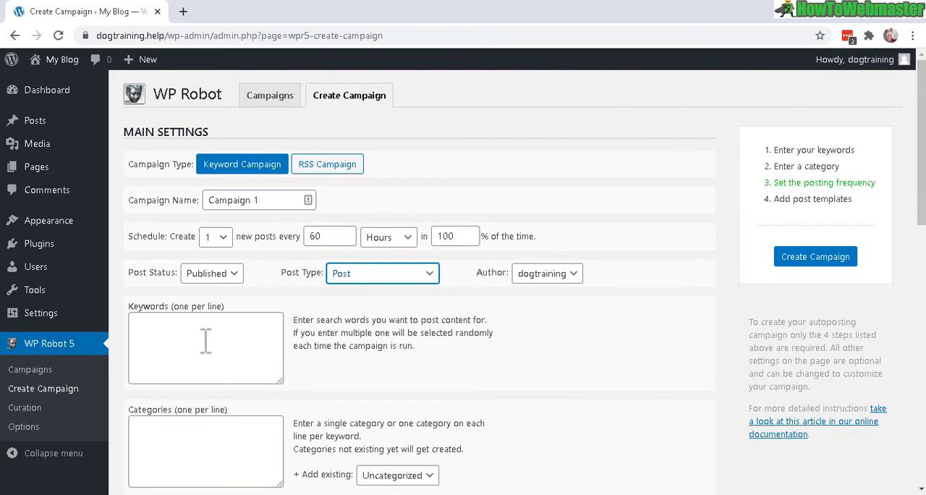
# - Enter keyword 'dog' and category 'Dog News', then reach the Add Template source dropdown
pyautogui.click(206, 347)
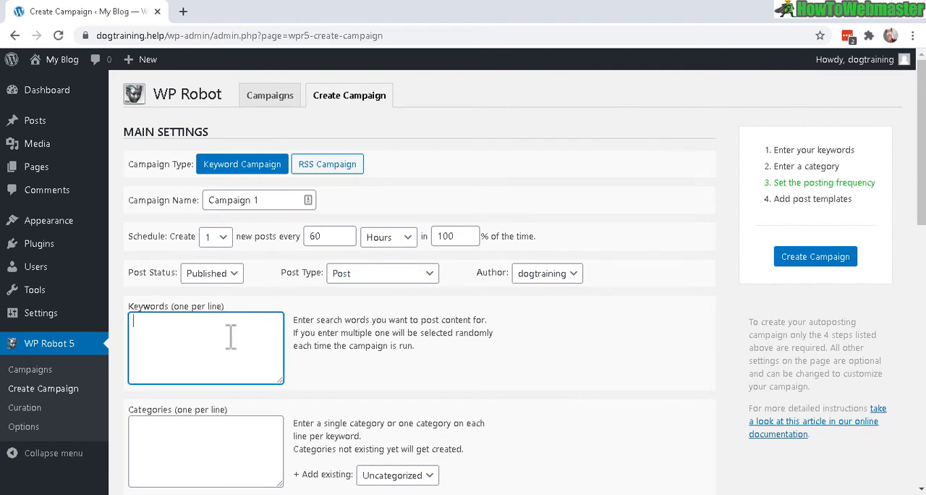
pyautogui.write('dog')
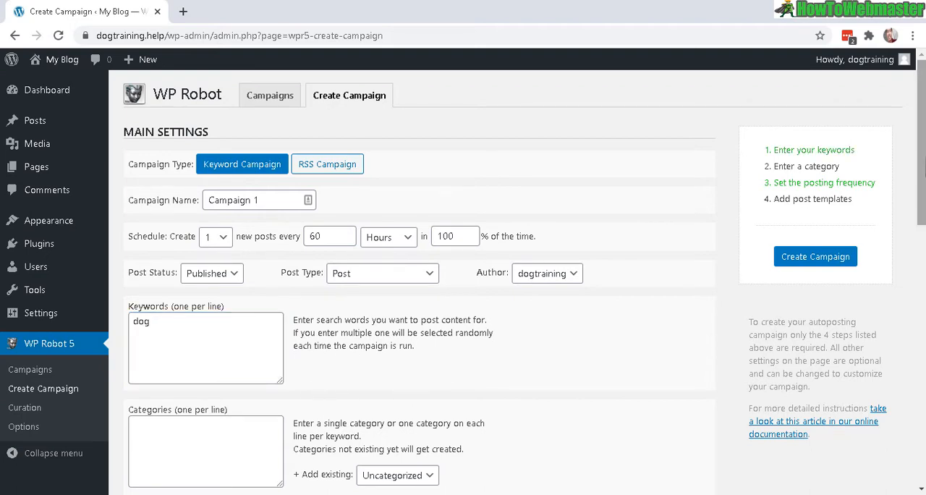
pyautogui.scroll(-3)
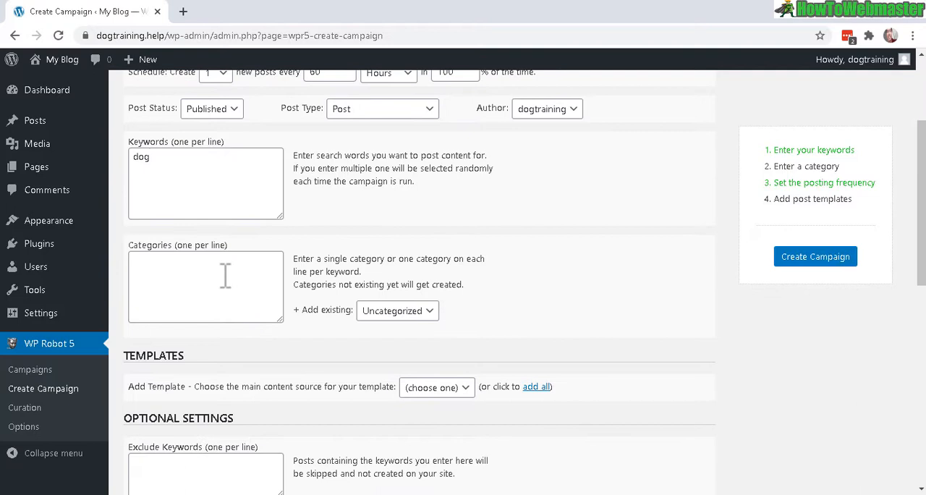
pyautogui.write('d')
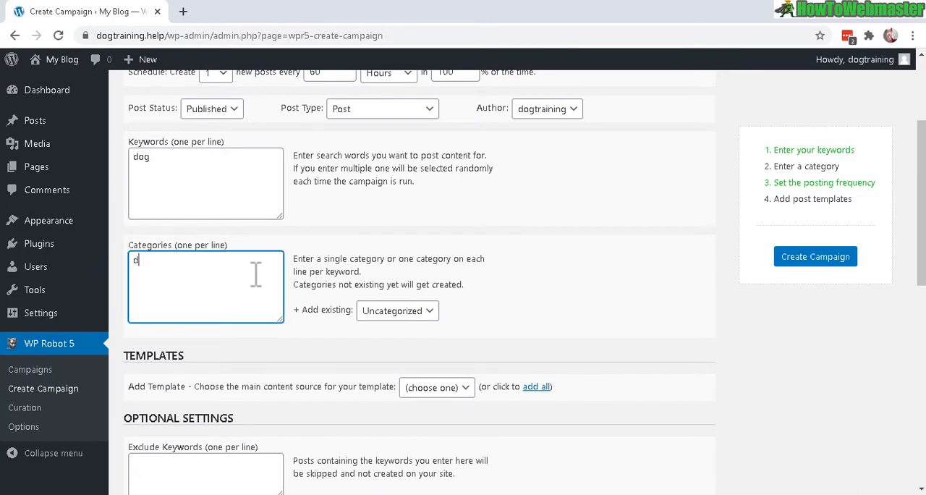
pyautogui.write('Dog News')
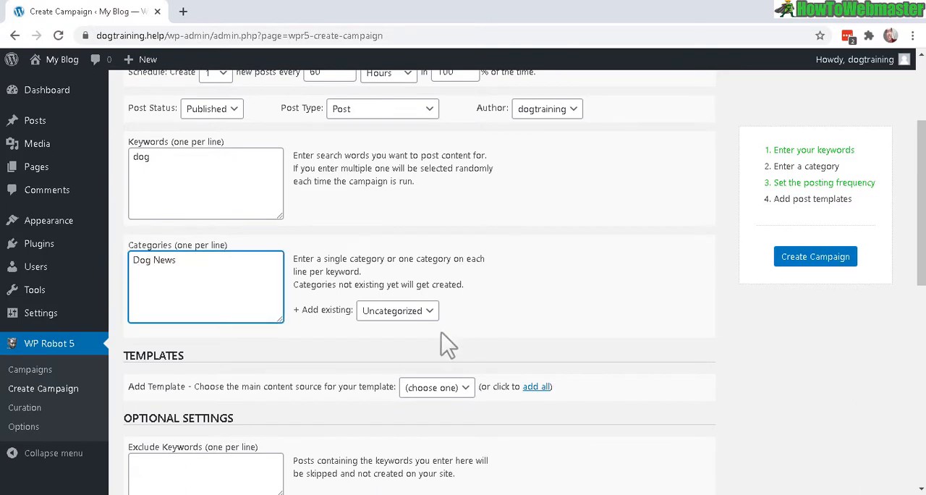
pyautogui.scroll(-3)
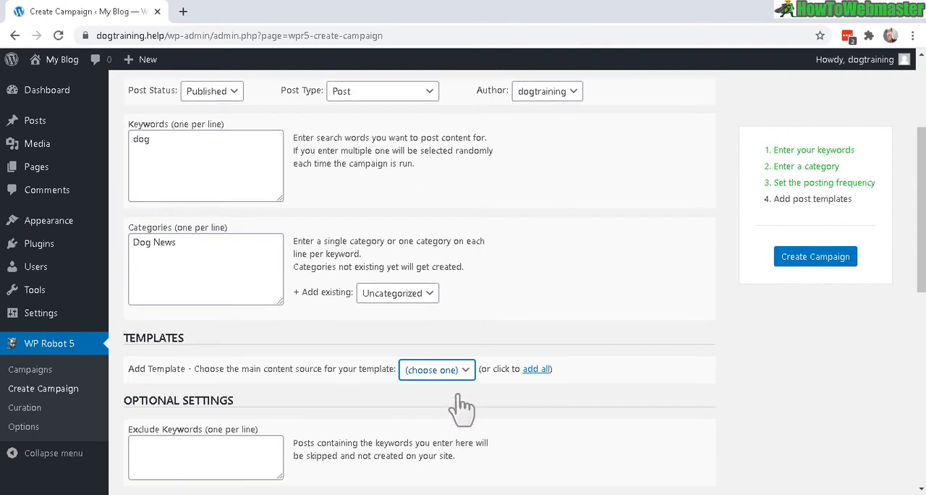
pyautogui.moveTo(418, 379)
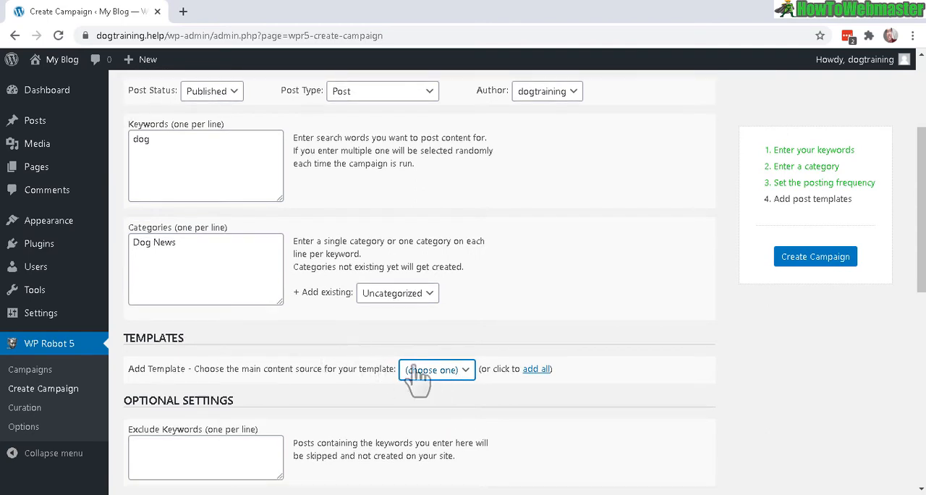
pyautogui.click(434, 369)
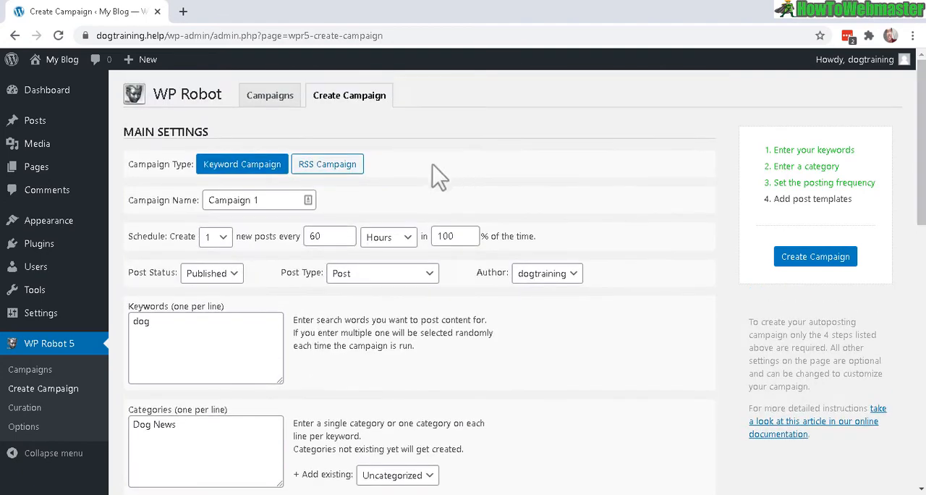
# - Switch Campaign 1 to the RSS Campaign type so it asks for feed addresses
pyautogui.click(327, 163)
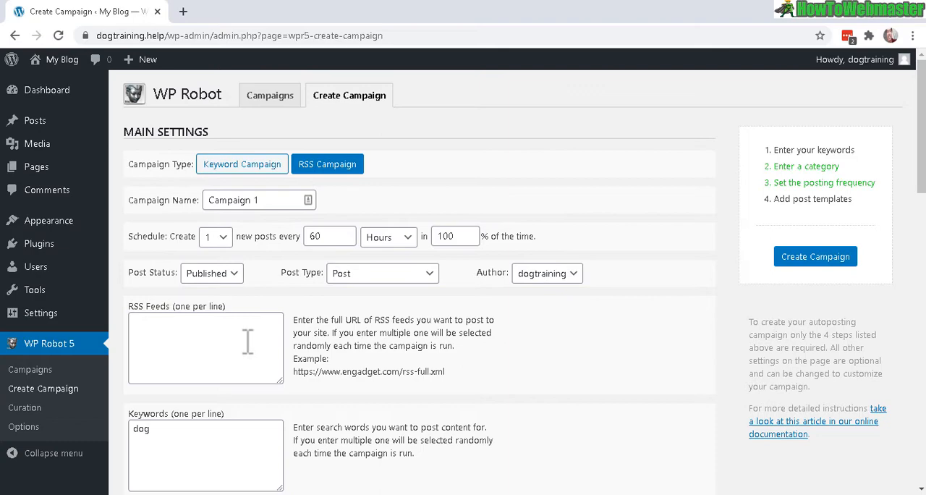
pyautogui.moveTo(175, 325)
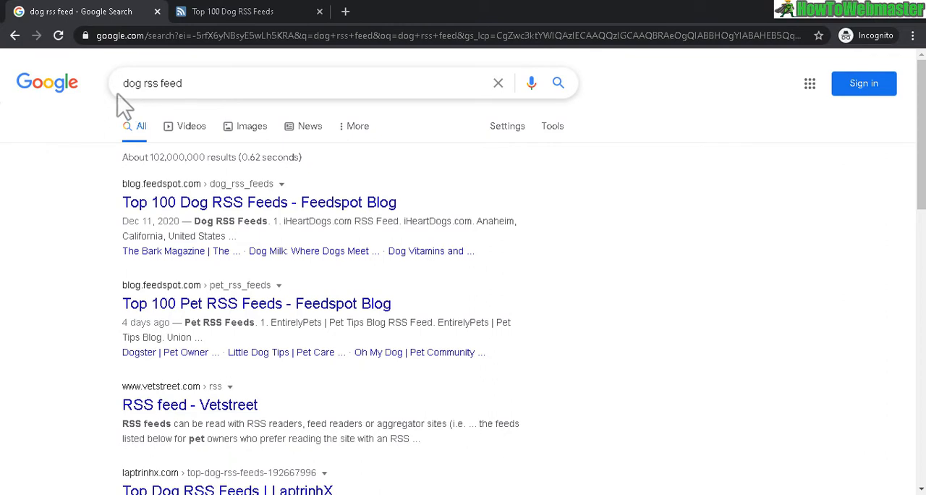
# - From the 'dog rss feed' Google results, open Feedspot's Top 100 Dog RSS Feeds page
pyautogui.doubleClick(130, 84)
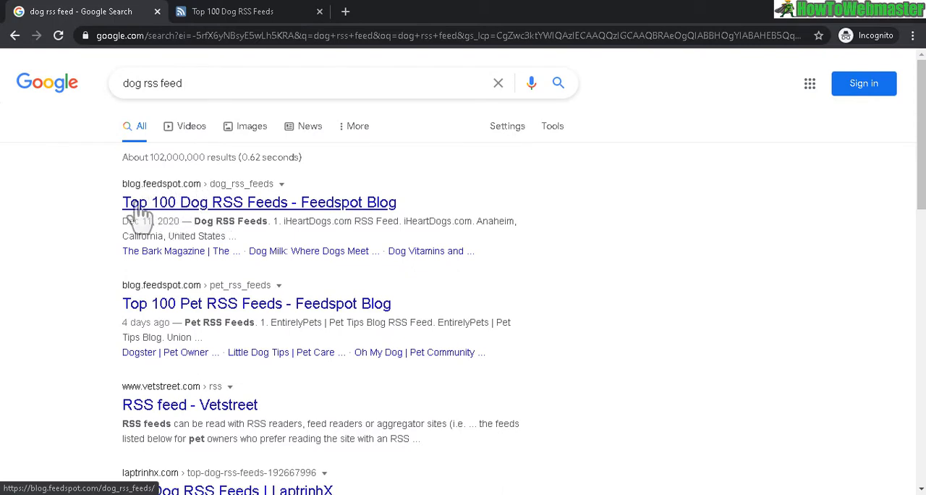
pyautogui.moveTo(239, 217)
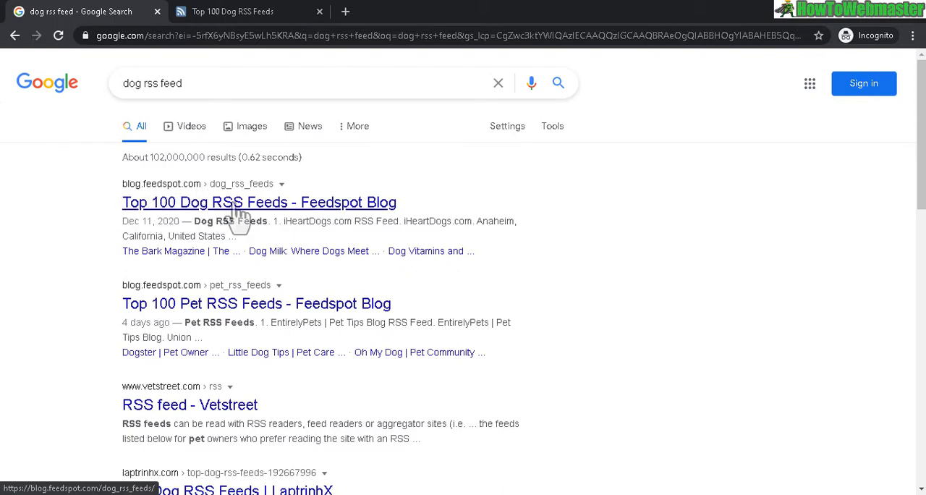
pyautogui.moveTo(147, 191)
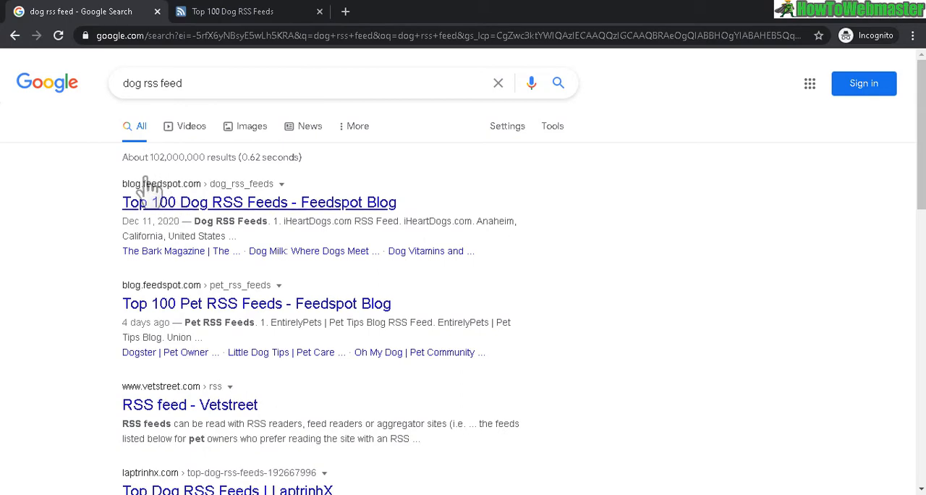
pyautogui.click(232, 12)
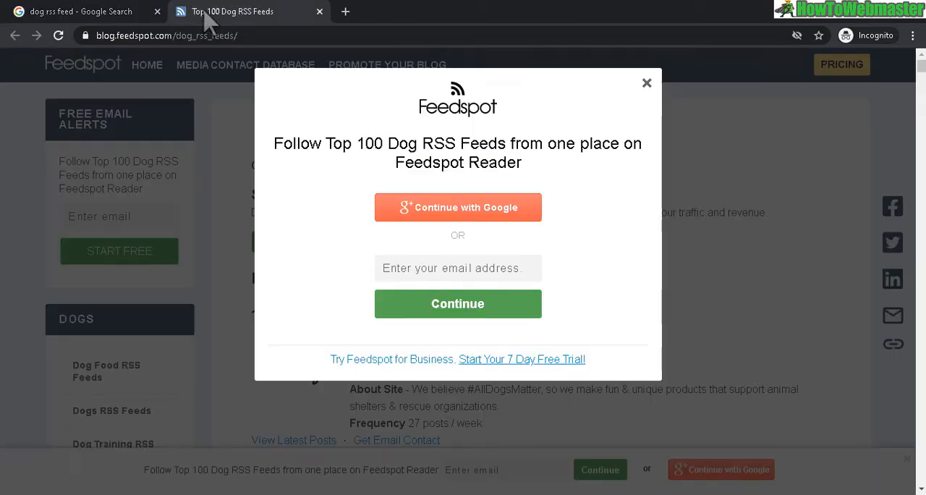
# - Copy the iheartdogs.com/feed address into the campaign's RSS Feeds field and return to Feedspot's list
pyautogui.click(646, 83)
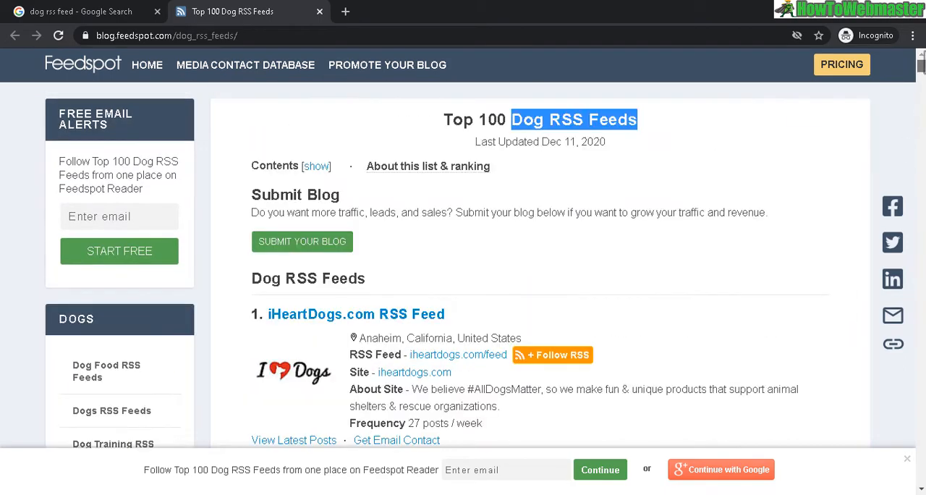
pyautogui.scroll(-3)
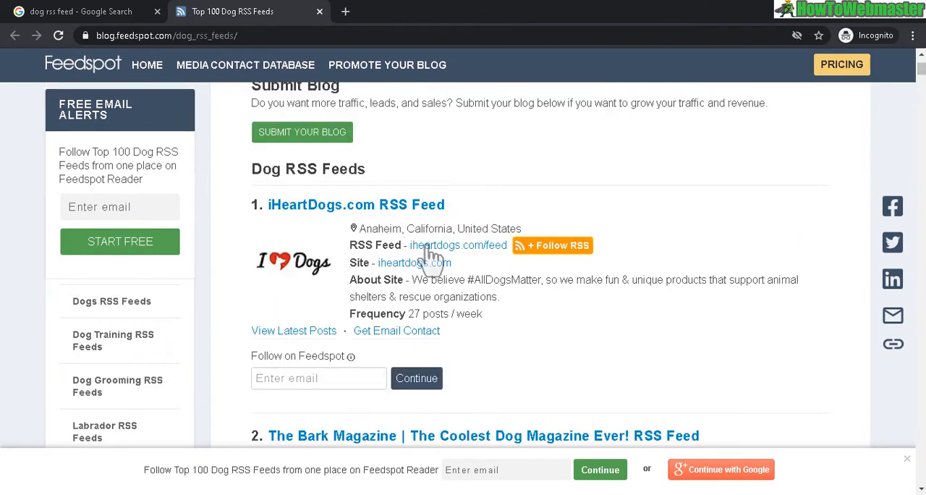
pyautogui.rightClick(459, 245)
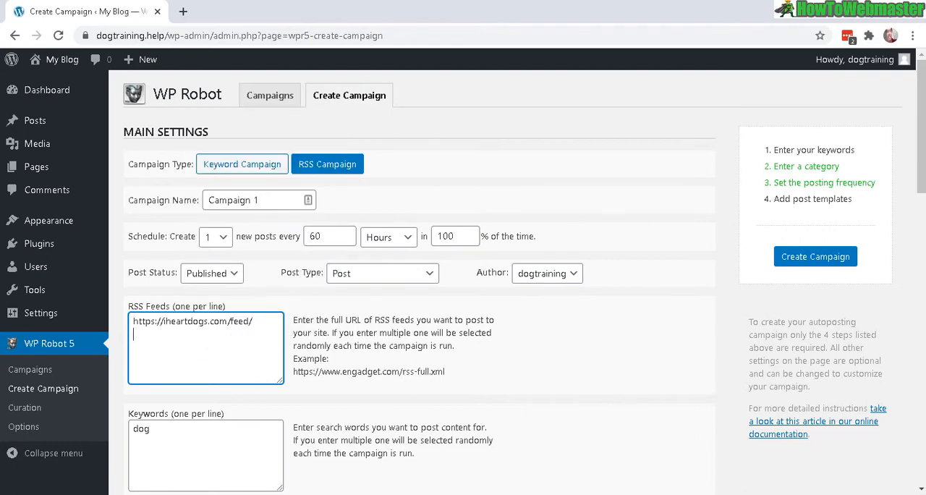
pyautogui.click(246, 11)
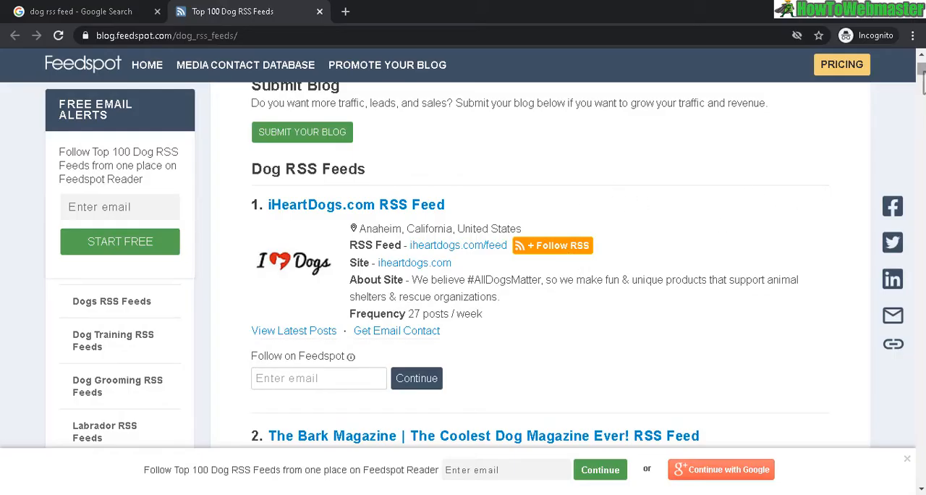
pyautogui.scroll(-3)
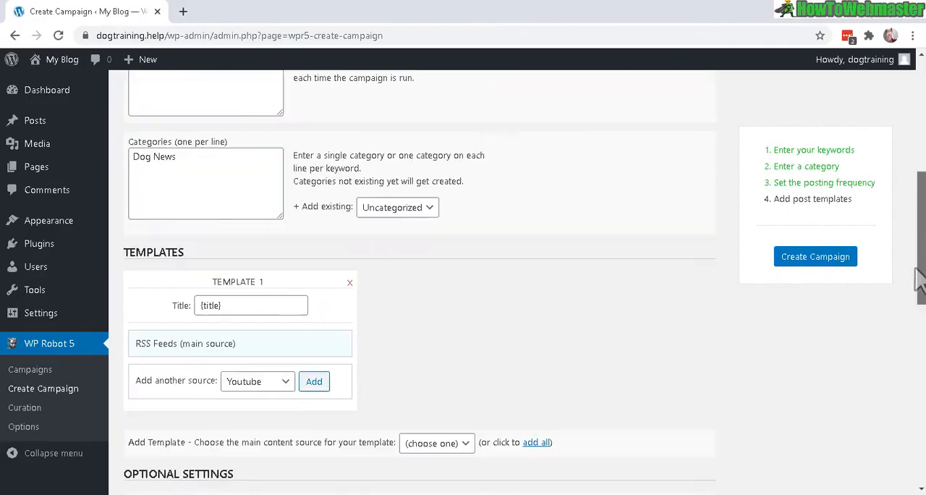
# - With the RSS Feeds template added, test 'cat' in Exclude Keywords and leave the field empty
pyautogui.scroll(-3)
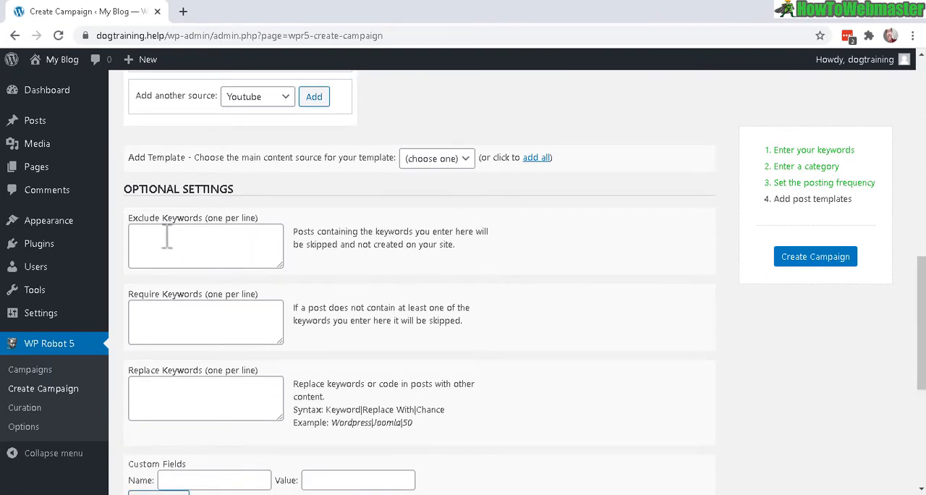
pyautogui.write('cat')
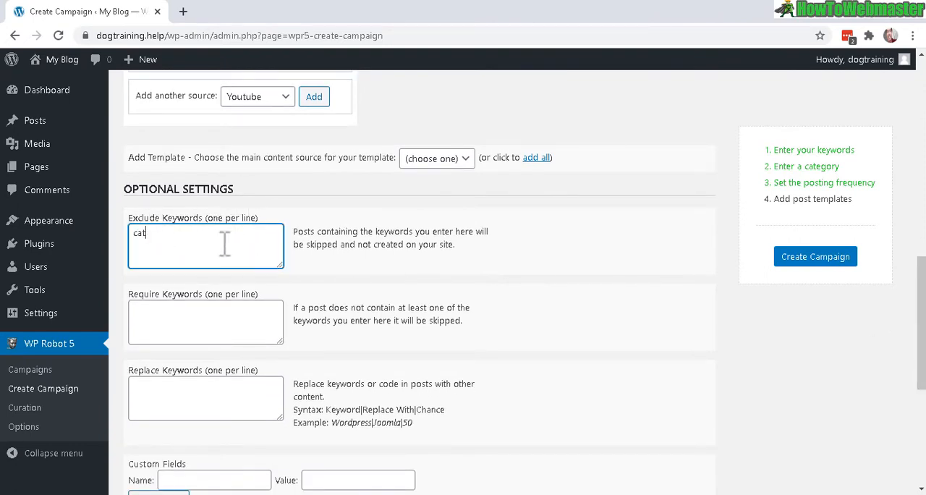
pyautogui.moveTo(370, 324)
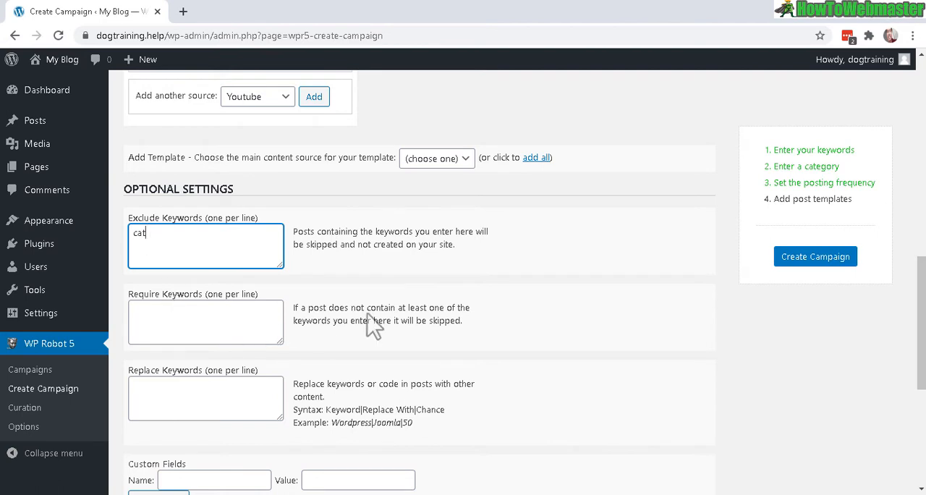
pyautogui.doubleClick(137, 232)
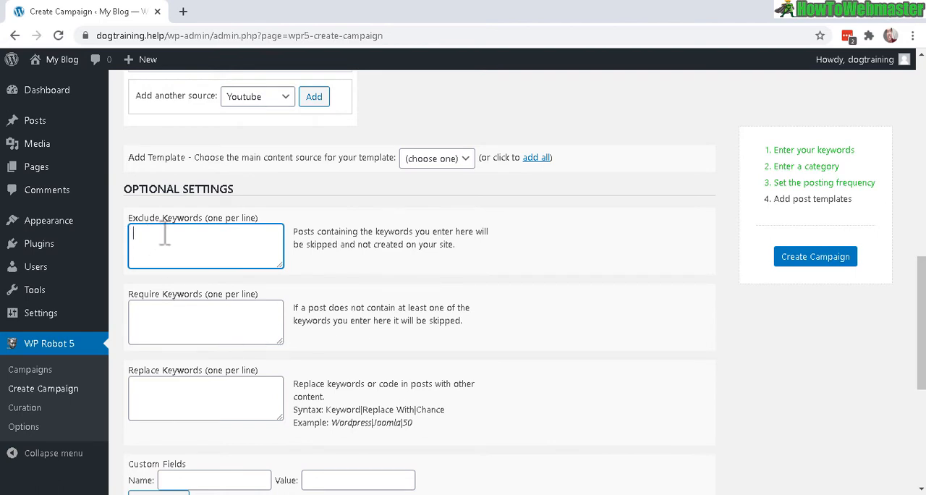
pyautogui.scroll(-3)
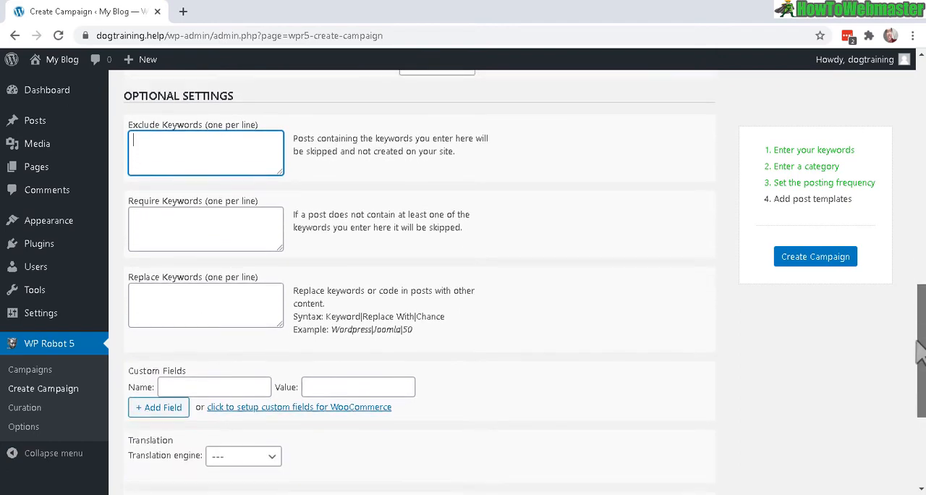
pyautogui.scroll(-3)
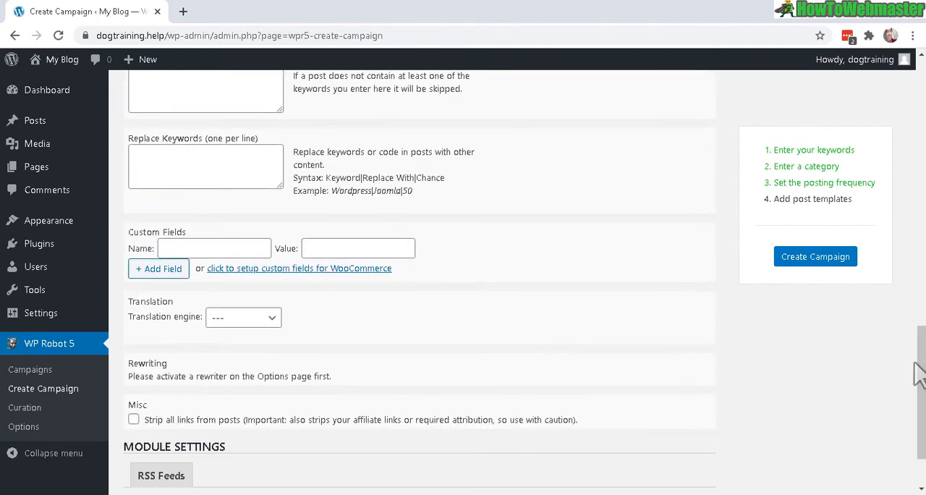
pyautogui.scroll(-3)
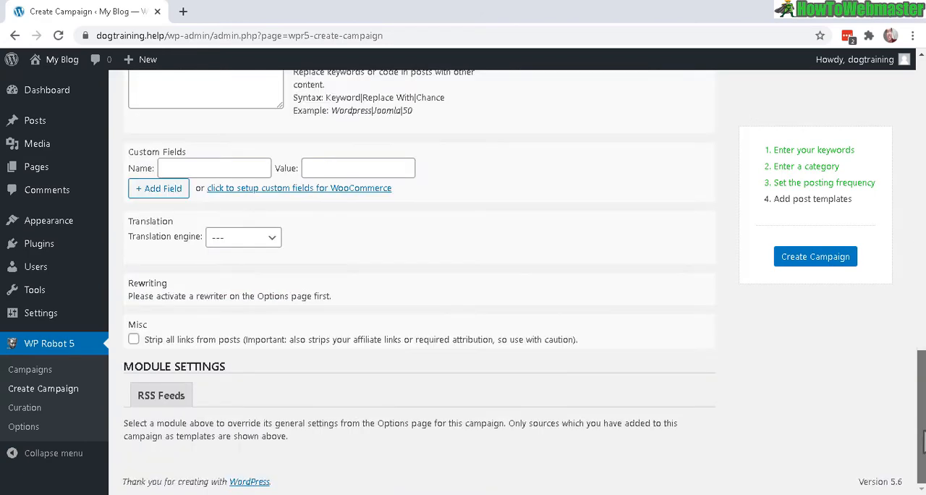
pyautogui.moveTo(469, 382)
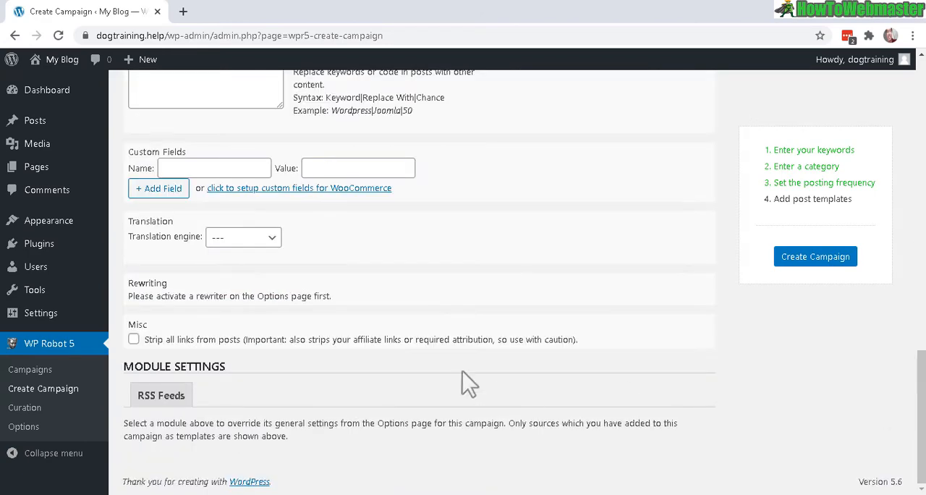
pyautogui.doubleClick(154, 338)
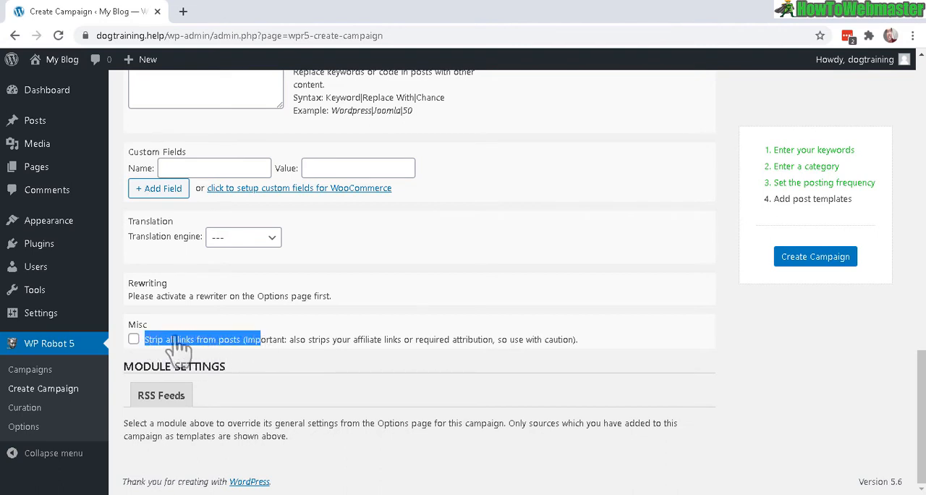
pyautogui.click(133, 339)
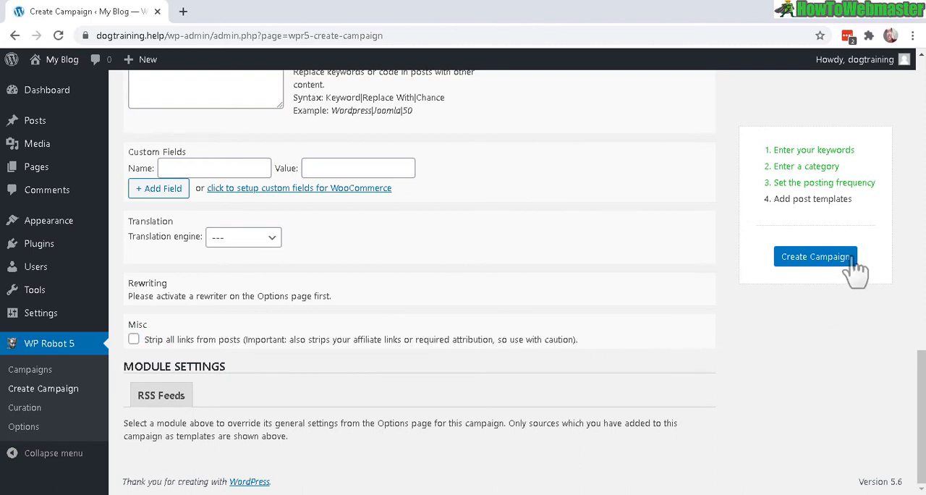
# - Create the RSS campaign and view Campaign 1 in the Campaigns list with 3 feeds, 0 posts
pyautogui.click(816, 258)
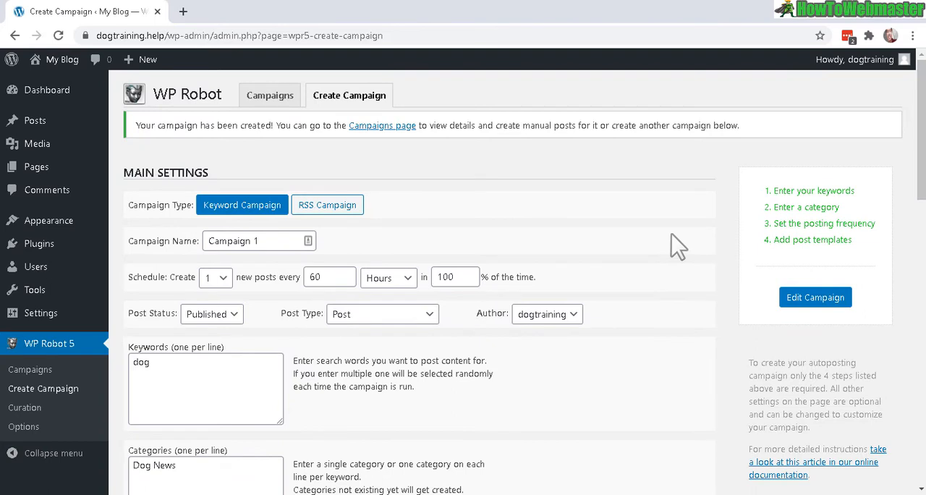
pyautogui.click(270, 95)
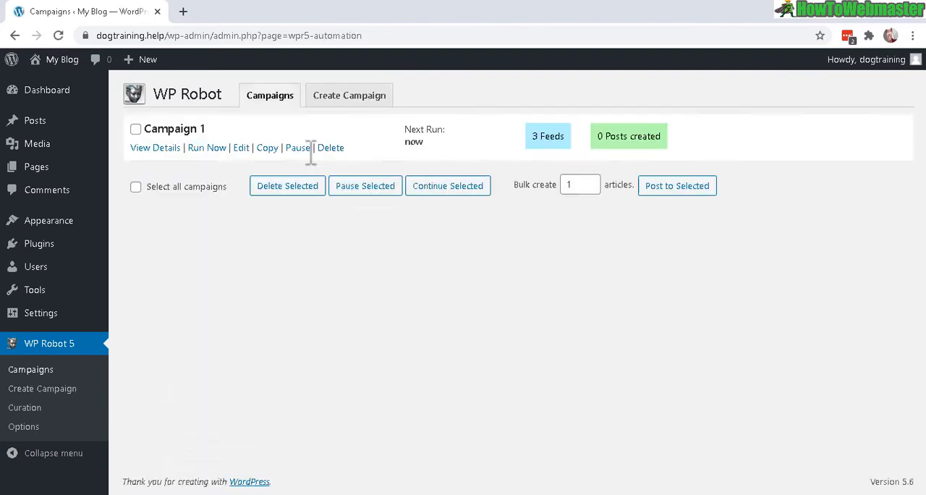
pyautogui.click(207, 148)
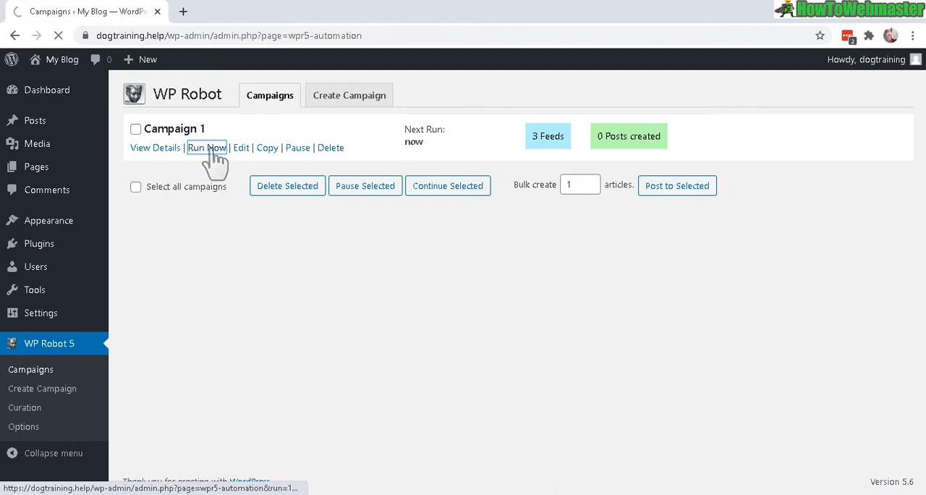
# - Run Campaign 1 and wait for 'Article has been created successfully'
pyautogui.click(206, 147)
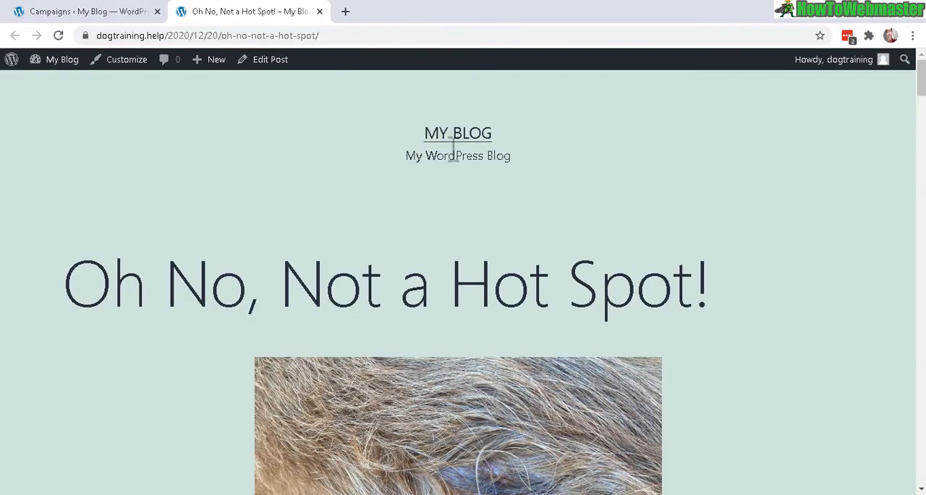
pyautogui.scroll(-3)
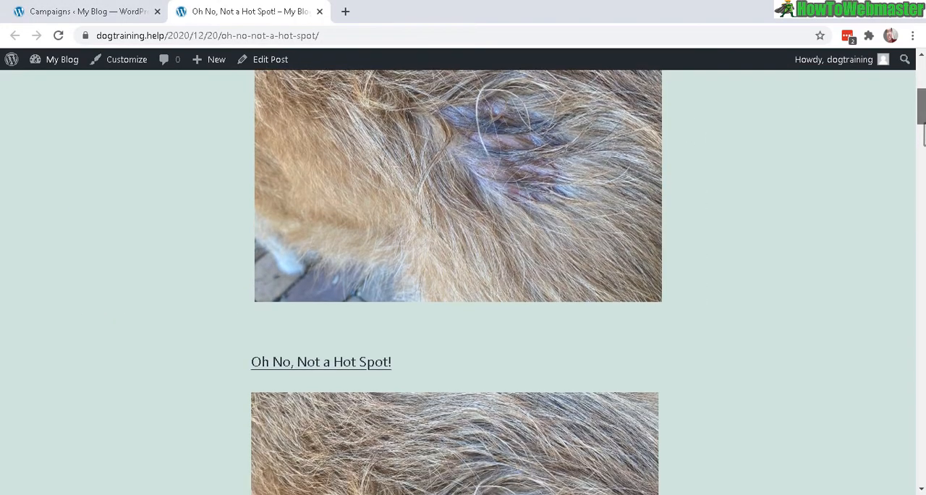
pyautogui.scroll(-3)
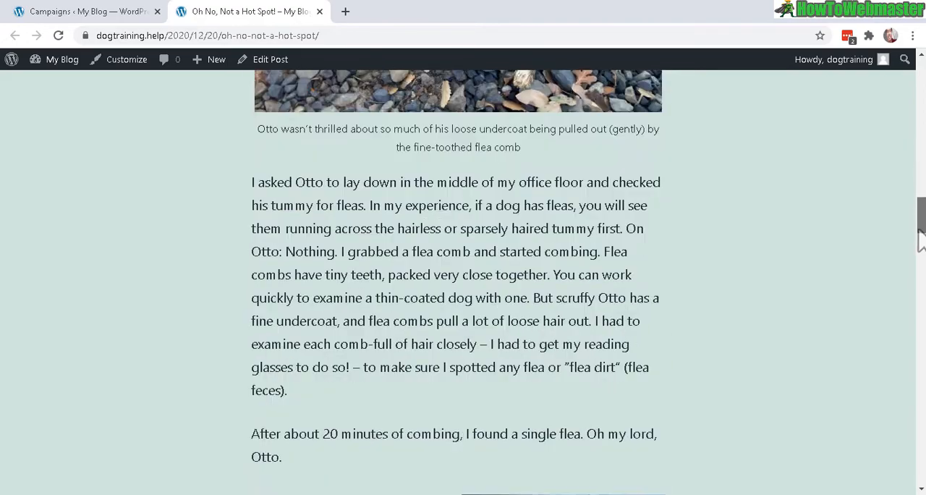
pyautogui.scroll(-3)
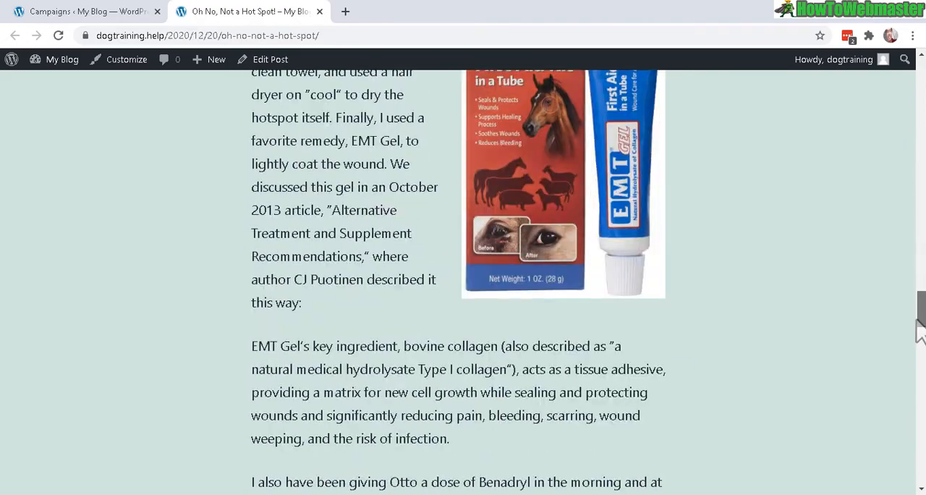
pyautogui.scroll(-3)
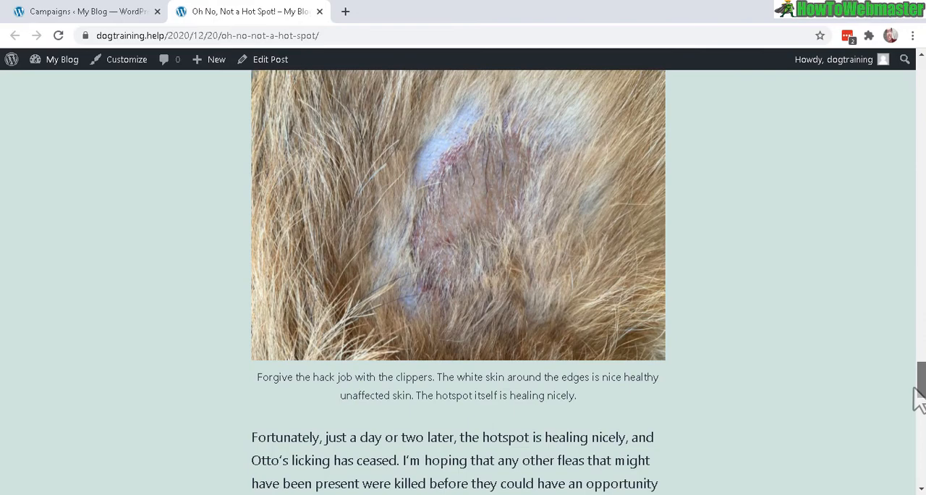
pyautogui.scroll(-3)
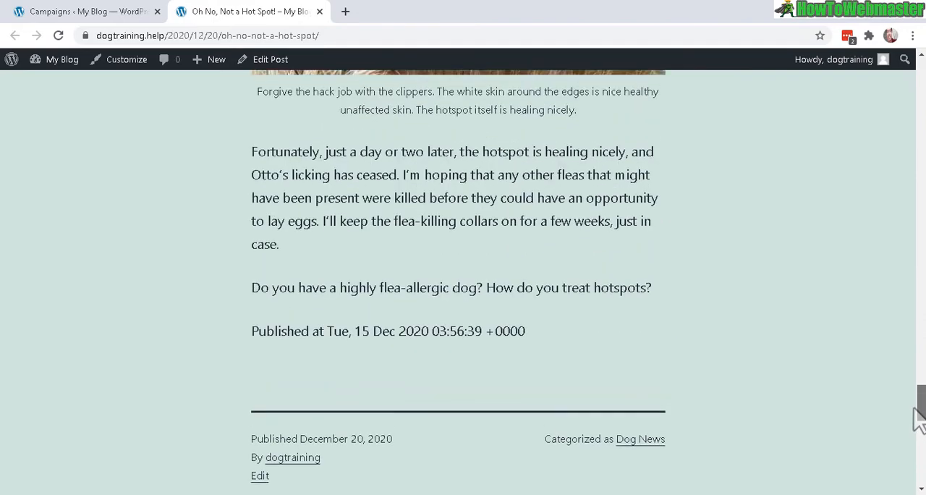
pyautogui.scroll(3)
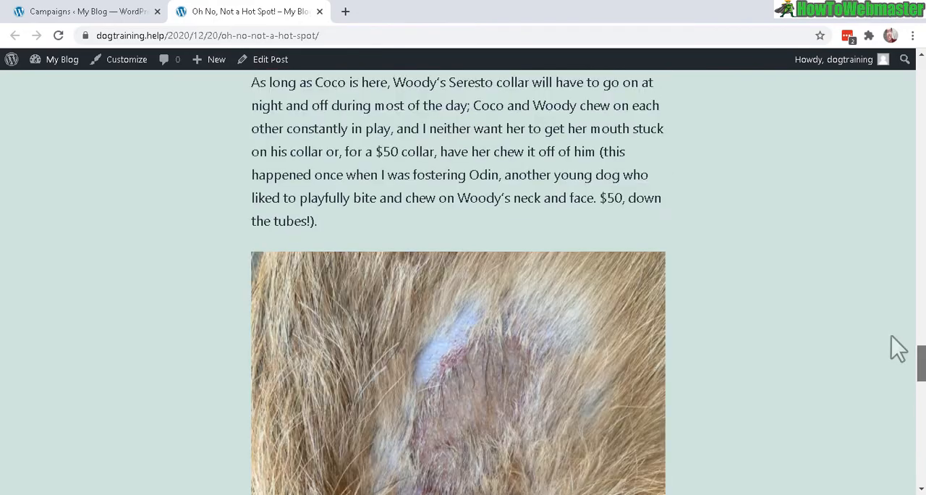
# - Run Campaign 1 again and view the new post 'The Healthy Hound Newsletter #54' on the blog
pyautogui.click(207, 188)
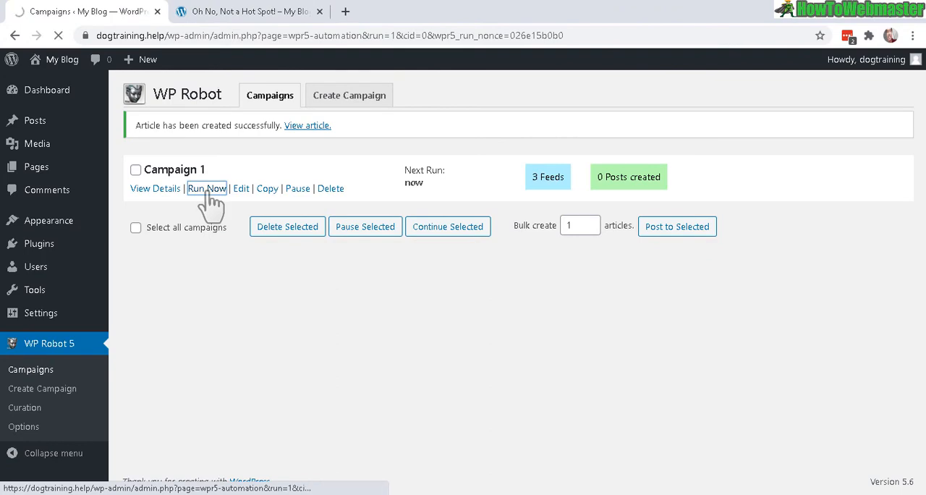
pyautogui.click(207, 188)
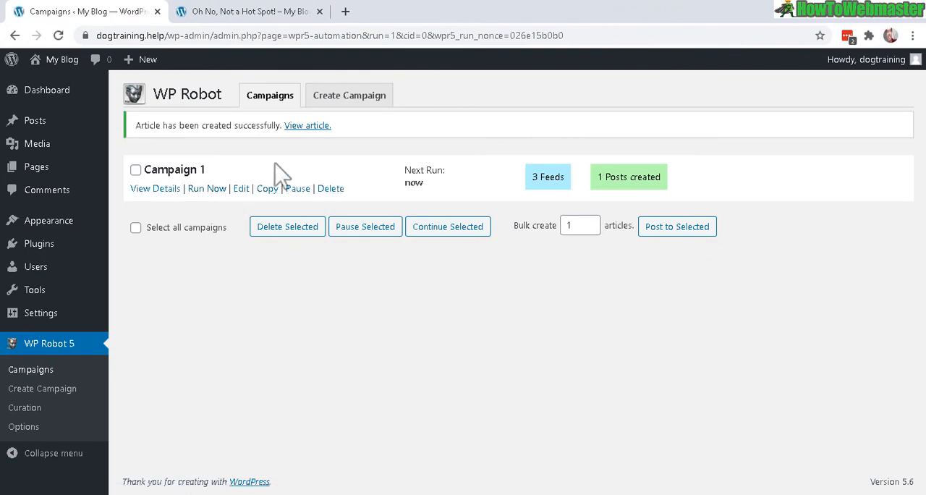
pyautogui.click(307, 126)
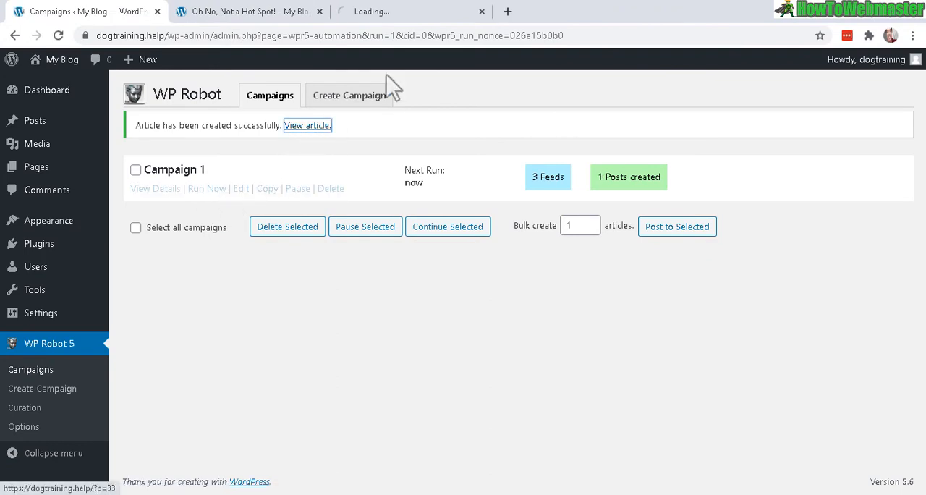
pyautogui.click(307, 126)
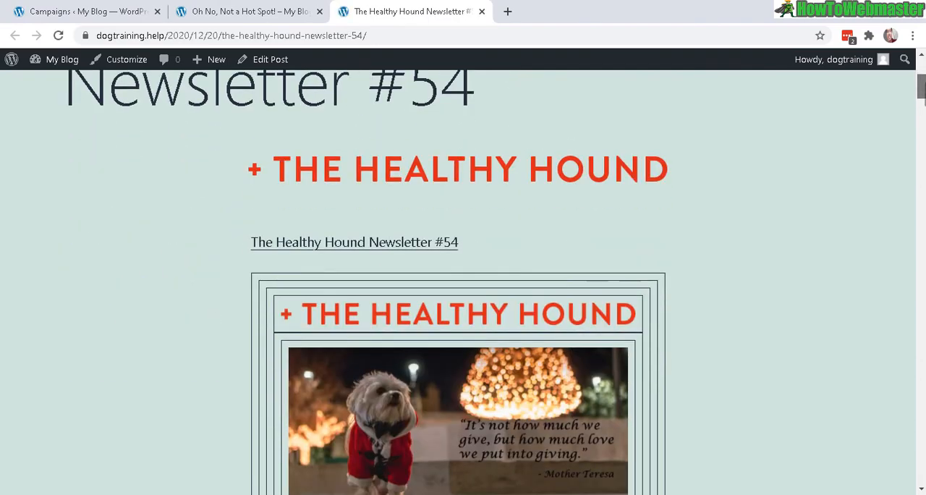
pyautogui.scroll(-3)
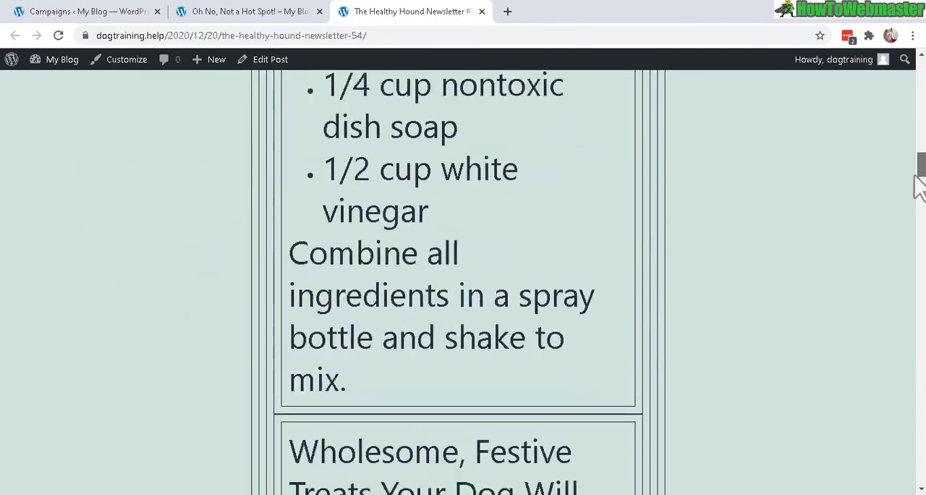
pyautogui.scroll(-3)
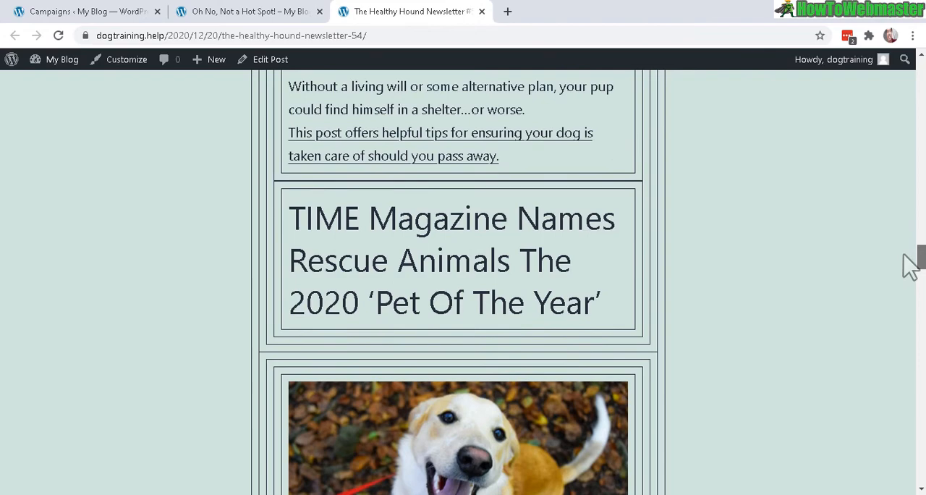
pyautogui.scroll(-3)
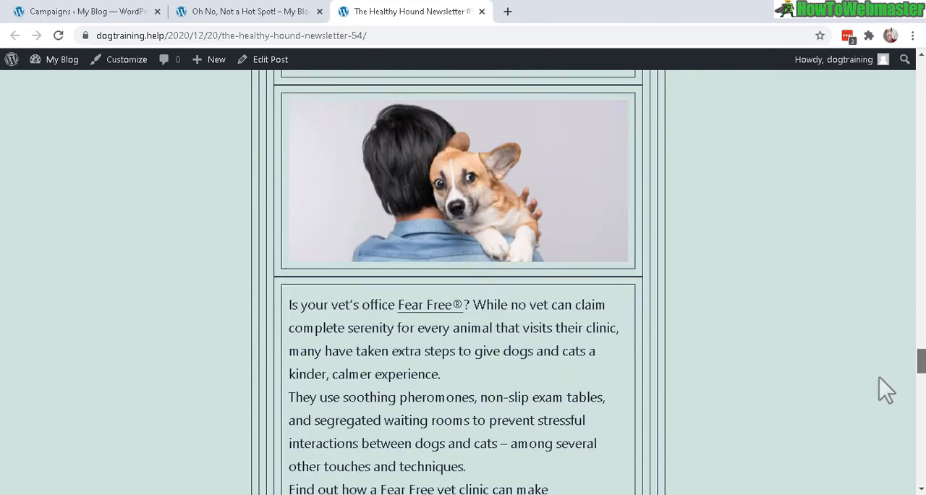
pyautogui.scroll(-3)
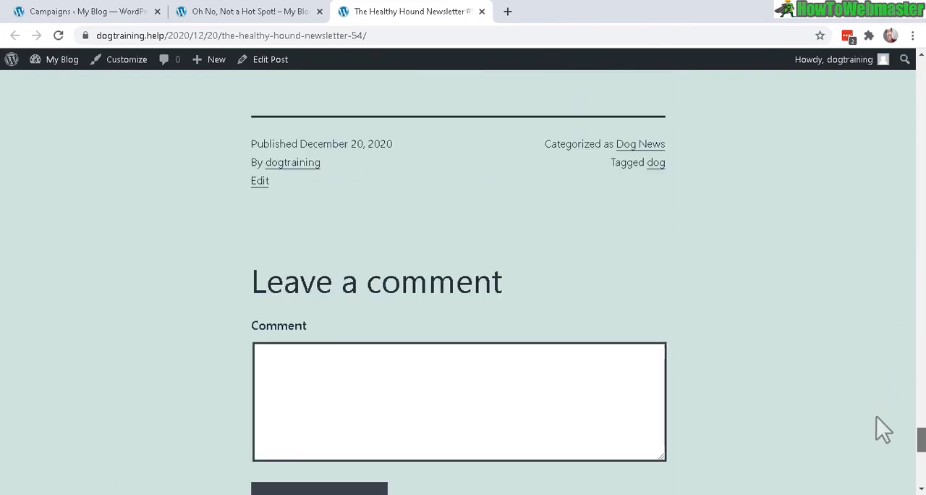
pyautogui.scroll(3)
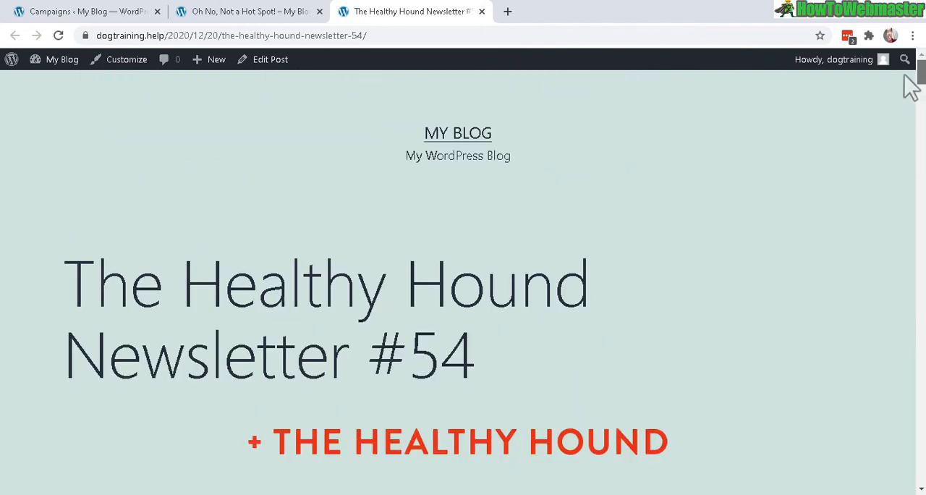
pyautogui.scroll(-3)
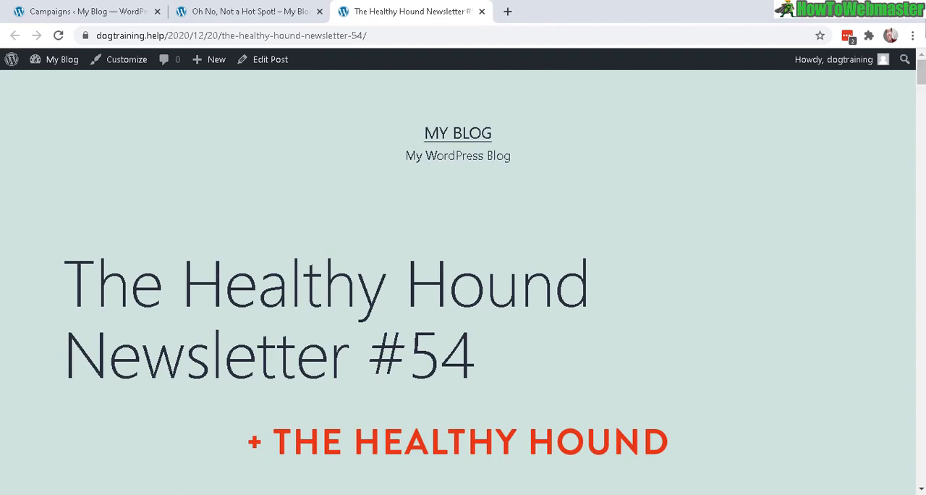
pyautogui.scroll(-3)
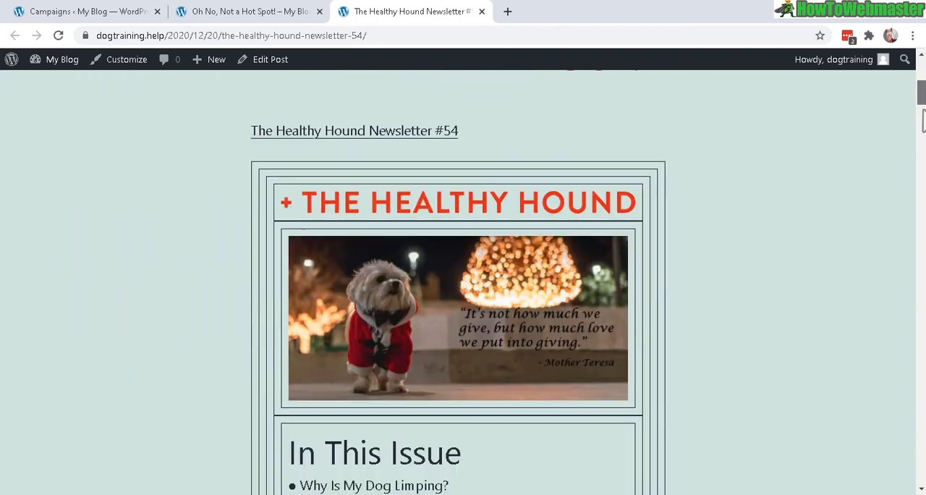
pyautogui.scroll(-3)
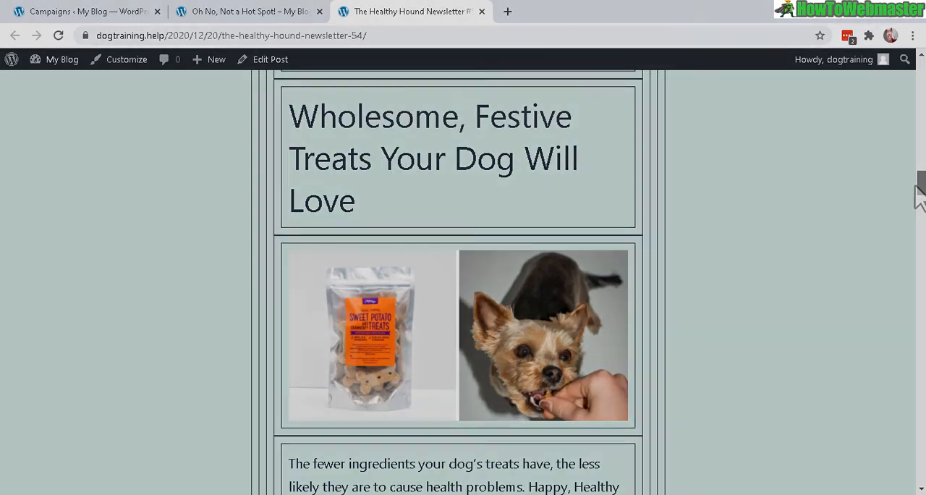
pyautogui.scroll(-3)
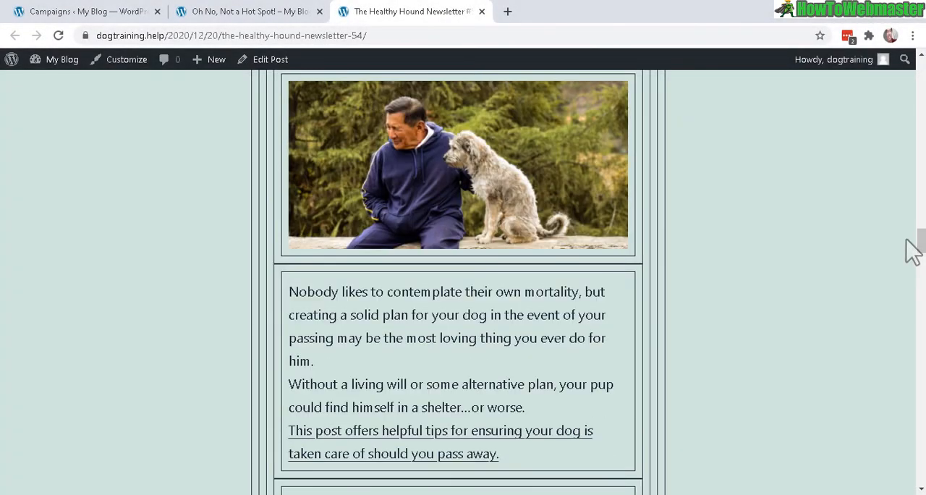